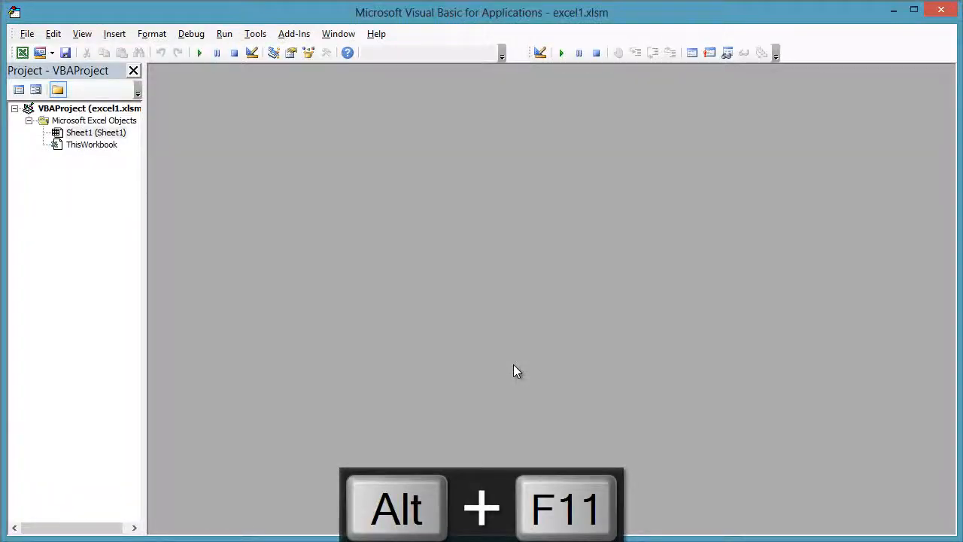
Open the VBA editor with Alt+F11 and open the empty ThisWorkbook code module.
{"action": "key", "text": "Alt+F11"}
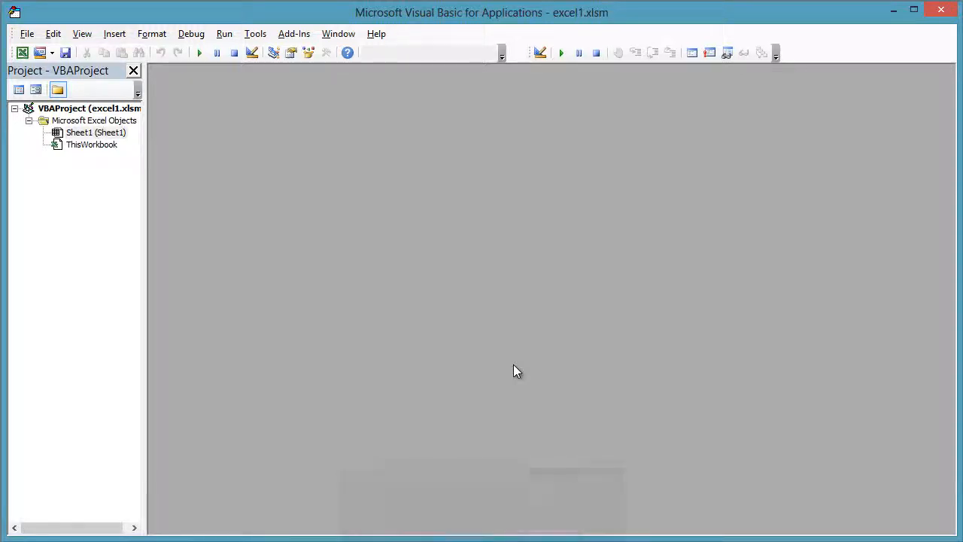
{"action": "mouse_move", "coordinate": [201, 53]}
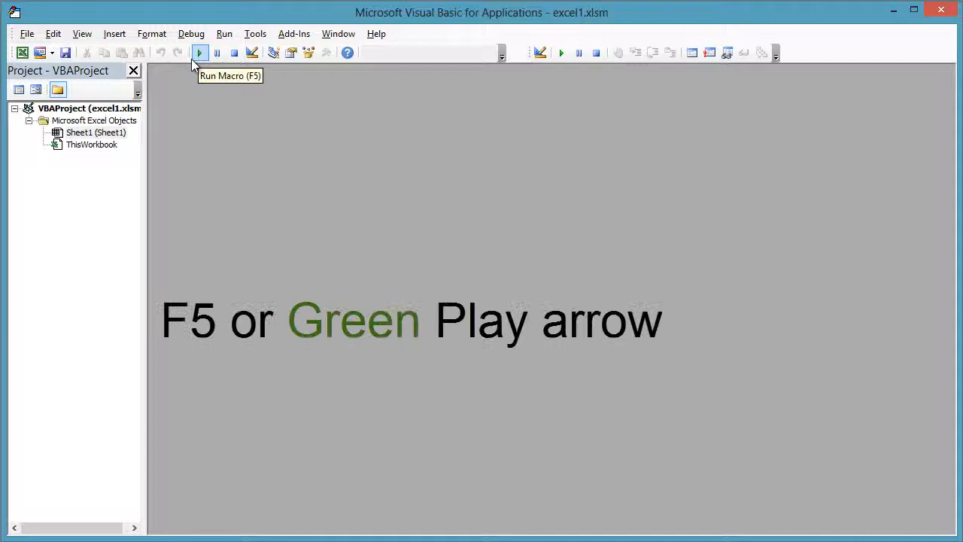
{"action": "double_click", "coordinate": [92, 143]}
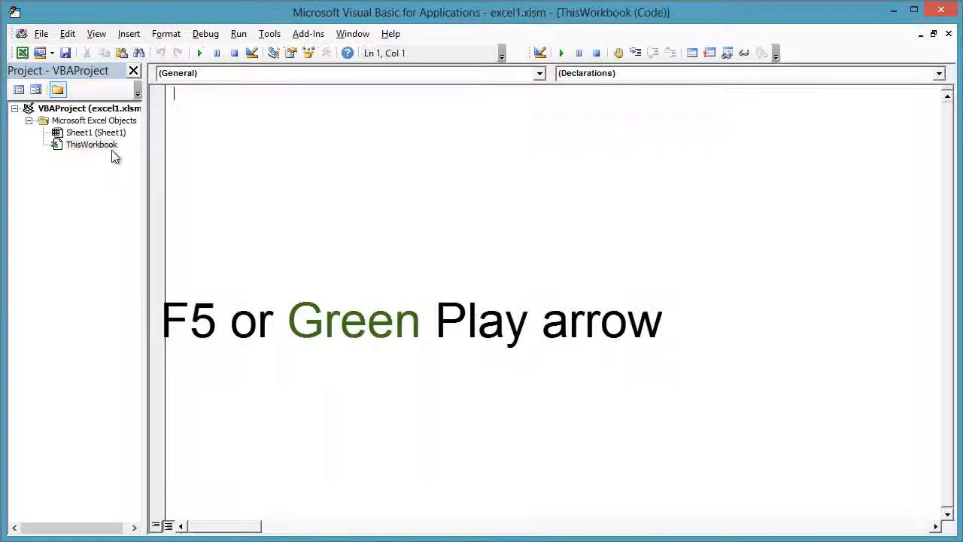
Write Sub demo1 containing MsgBox "Hello World!".
{"action": "left_click", "coordinate": [198, 53]}
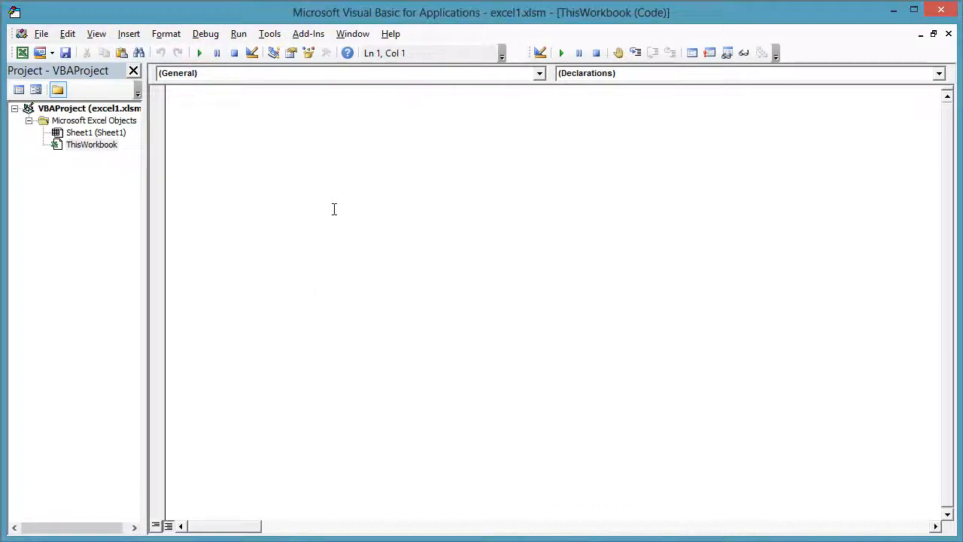
{"action": "type", "text": "sub demo1("}
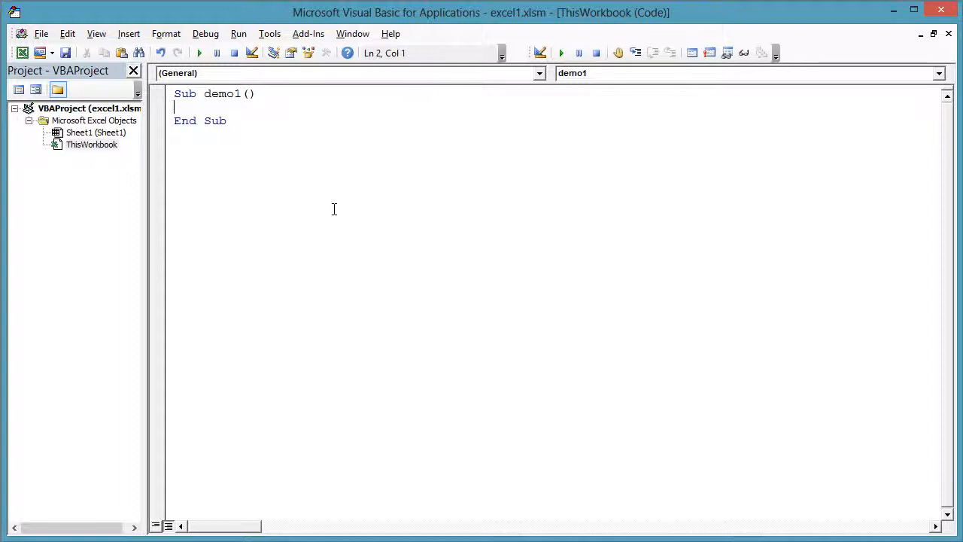
{"action": "type", "text": "msgbo"}
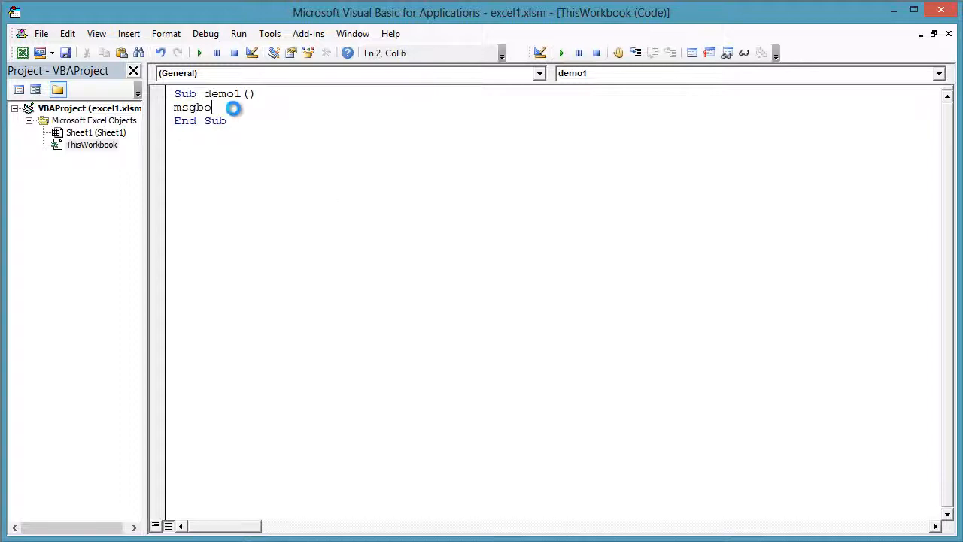
{"action": "type", "text": "\""}
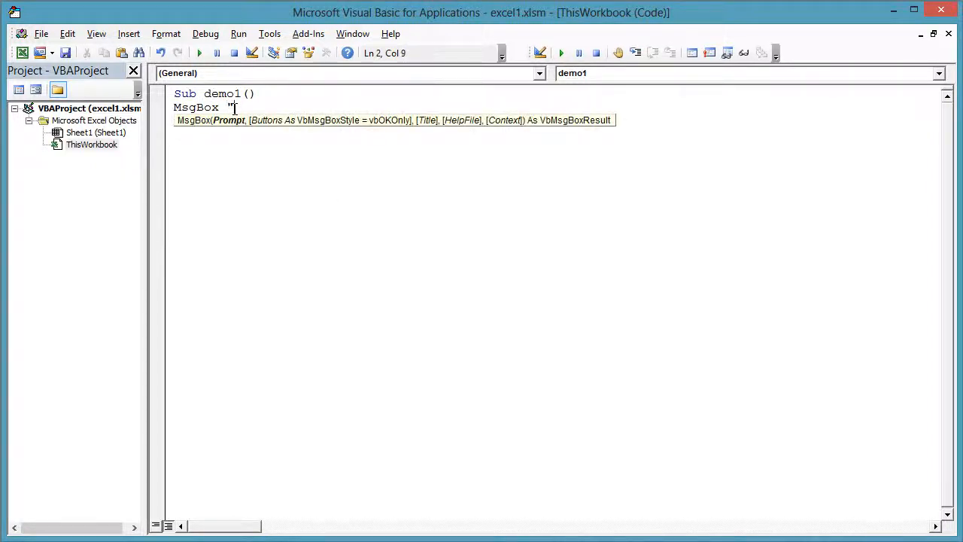
{"action": "type", "text": "Hello Wo"}
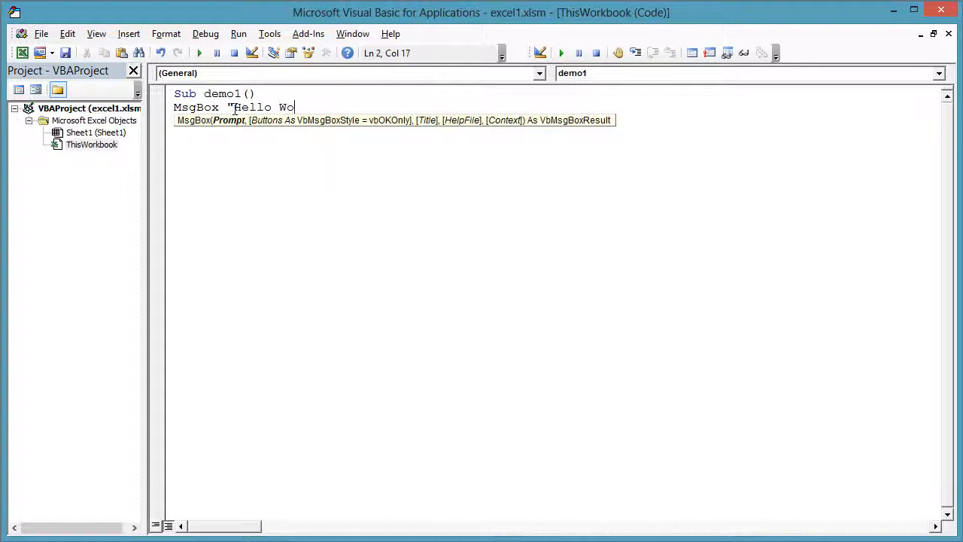
{"action": "type", "text": "rld!\""}
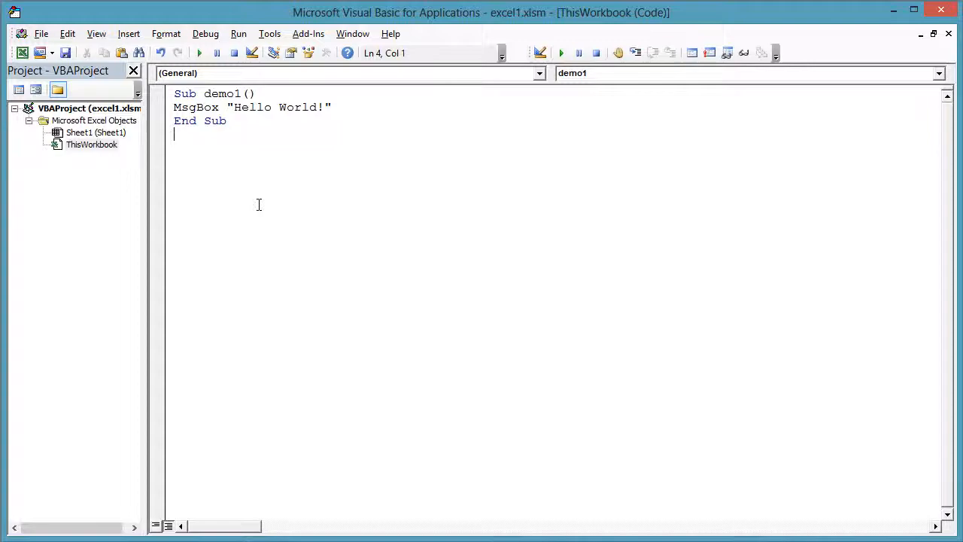
{"action": "key", "text": "f5"}
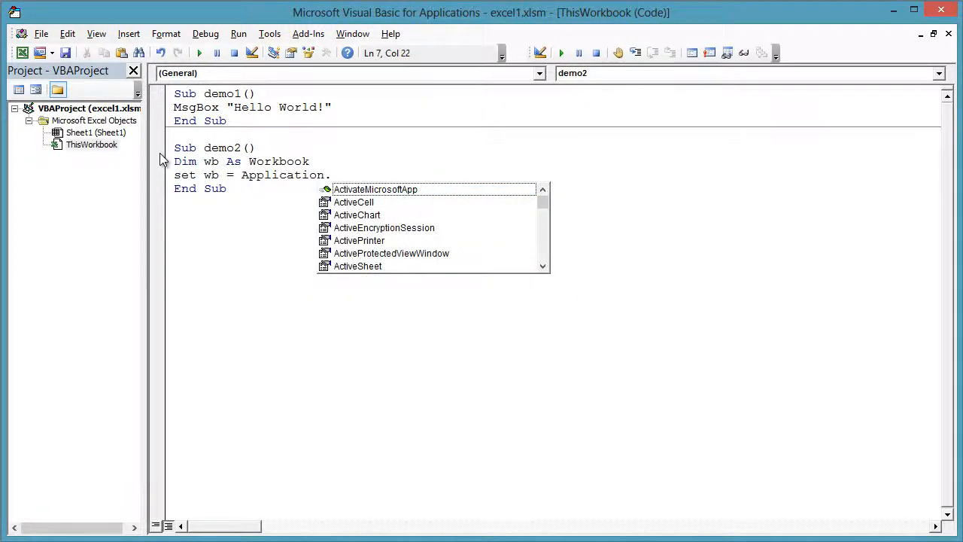
Finish demo2 so wb is set to Application.ActiveWorkbook.
{"action": "type", "text": "ActiveWorkbook"}
{"action": "type", "text": "Sub demo3("}
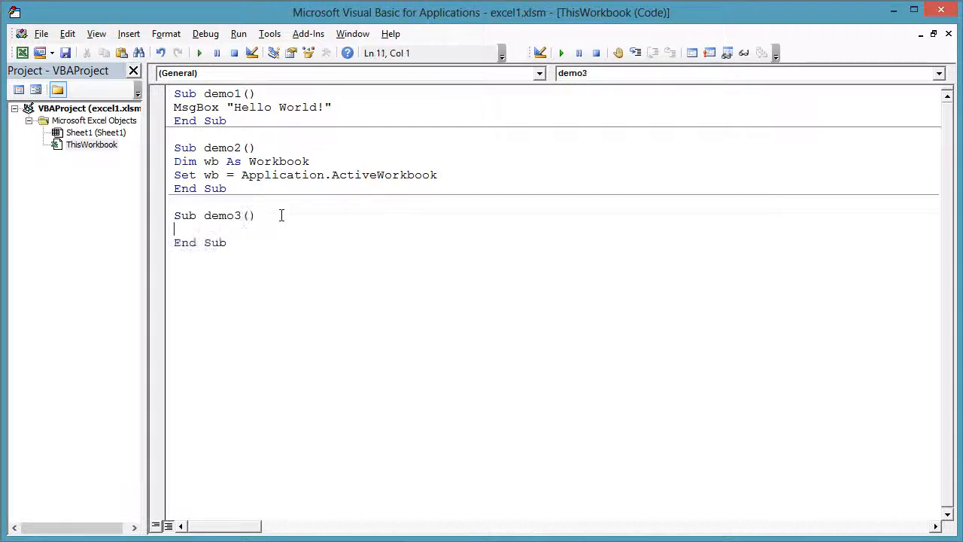
Set ws As Worksheet to Application.ActiveSheet in demo3, and c to Application.ActiveCell in demo4.
{"action": "type", "text": "Dim ws As Worksheet"}
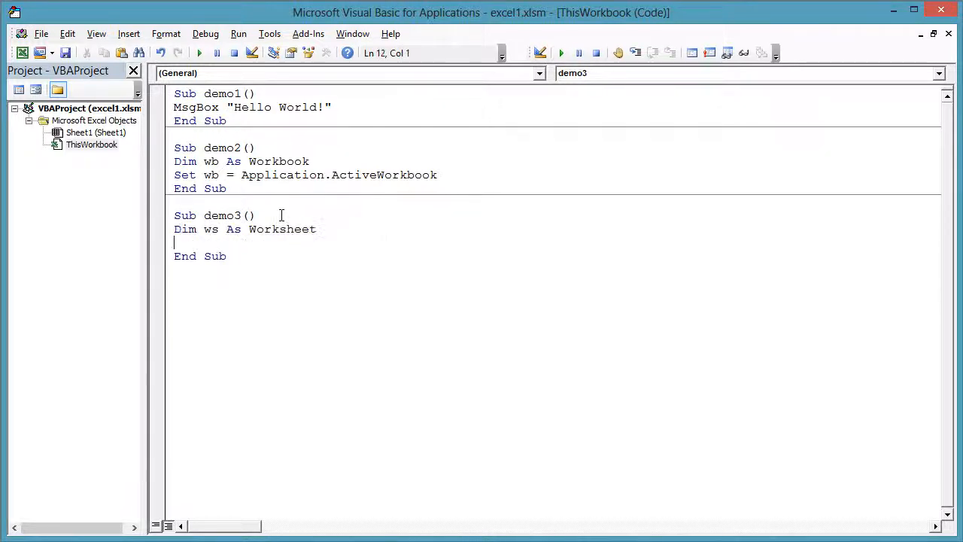
{"action": "type", "text": "set ws = Application.Activ"}
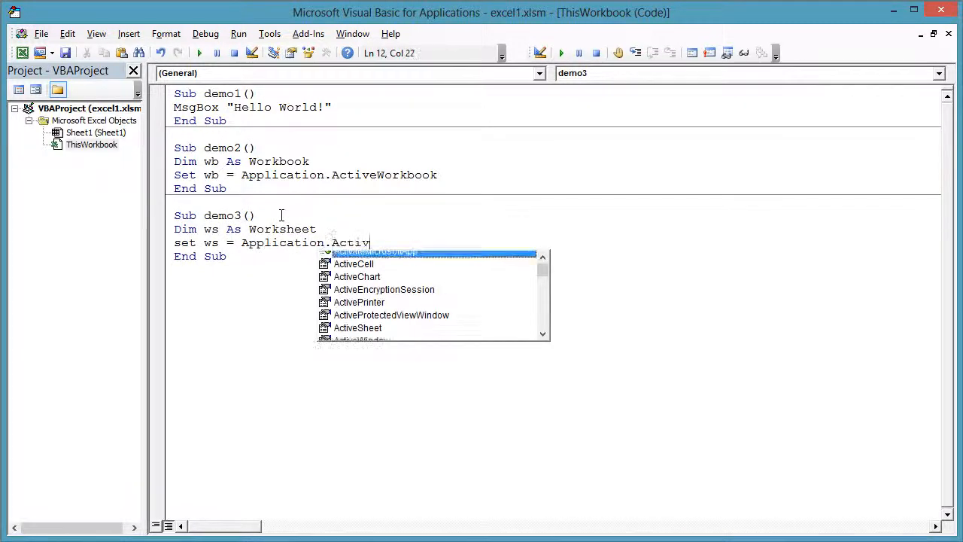
{"action": "type", "text": "eSheet"}
{"action": "type", "text": "Dim c As Range"}
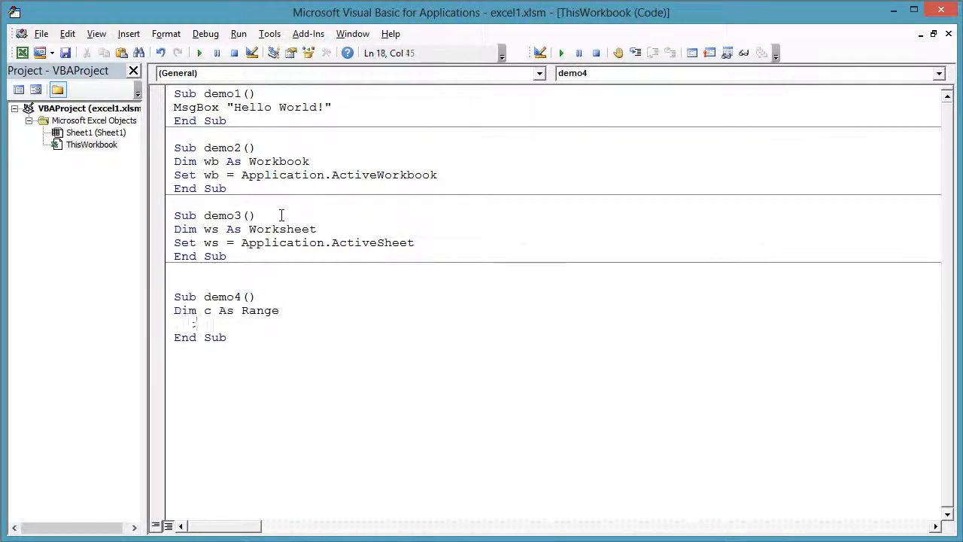
{"action": "type", "text": "set c = Application.ActiveCell"}
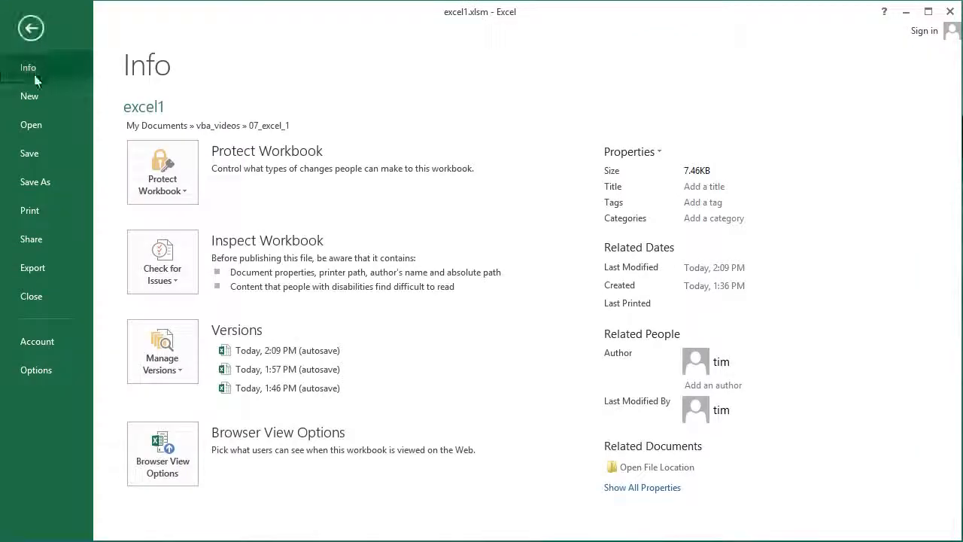
Leave Excel's Recent Workbooks page and return to the blank Sheet1 of excel1.xlsm.
{"action": "left_click", "coordinate": [31, 124]}
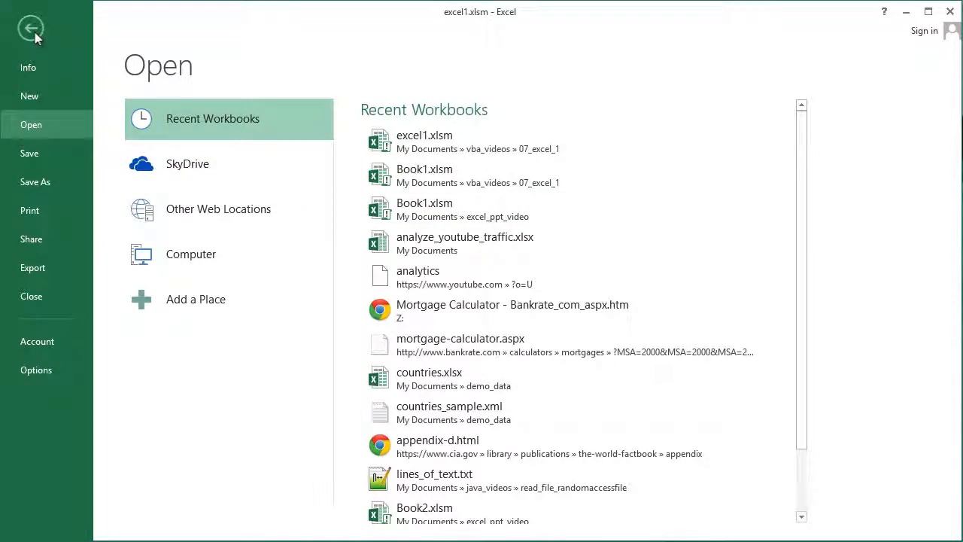
{"action": "left_click", "coordinate": [31, 27]}
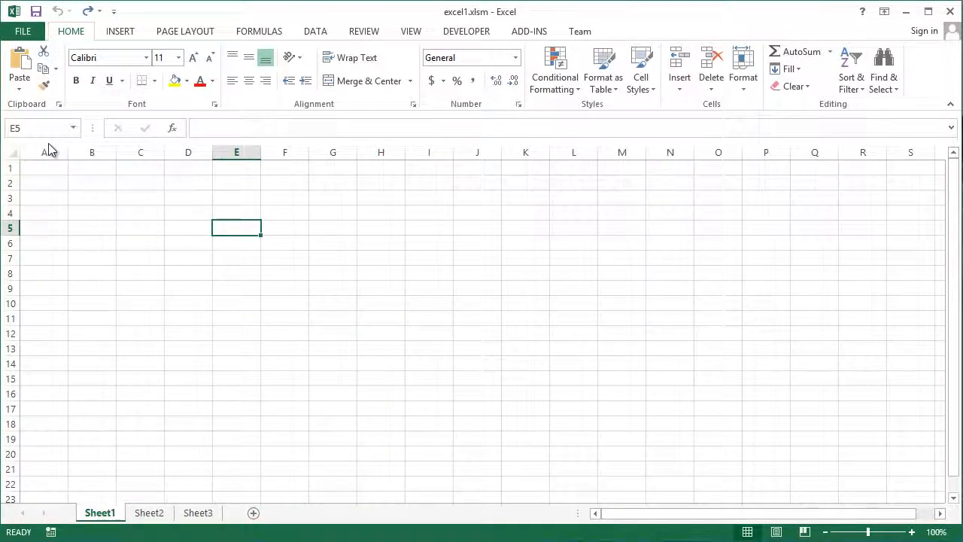
{"action": "mouse_move", "coordinate": [138, 530]}
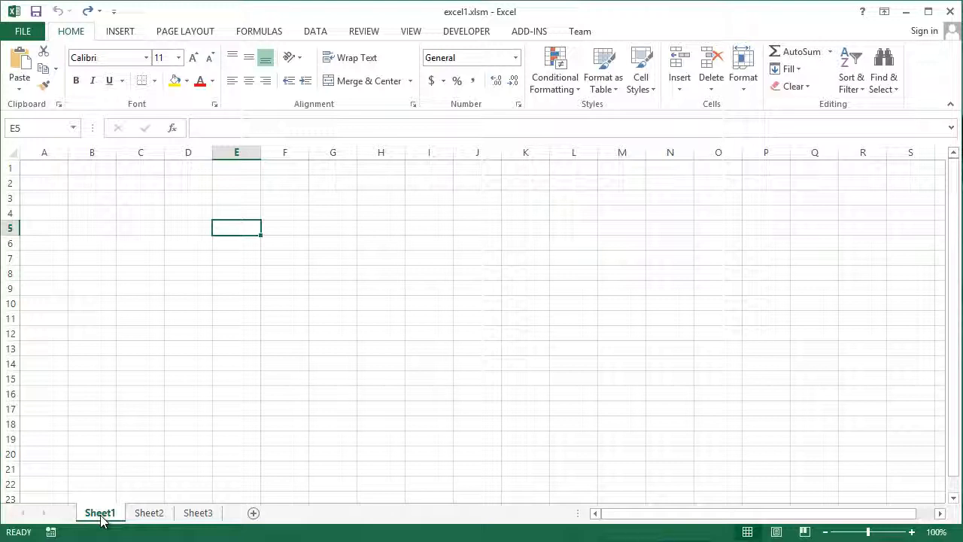
{"action": "mouse_move", "coordinate": [53, 181]}
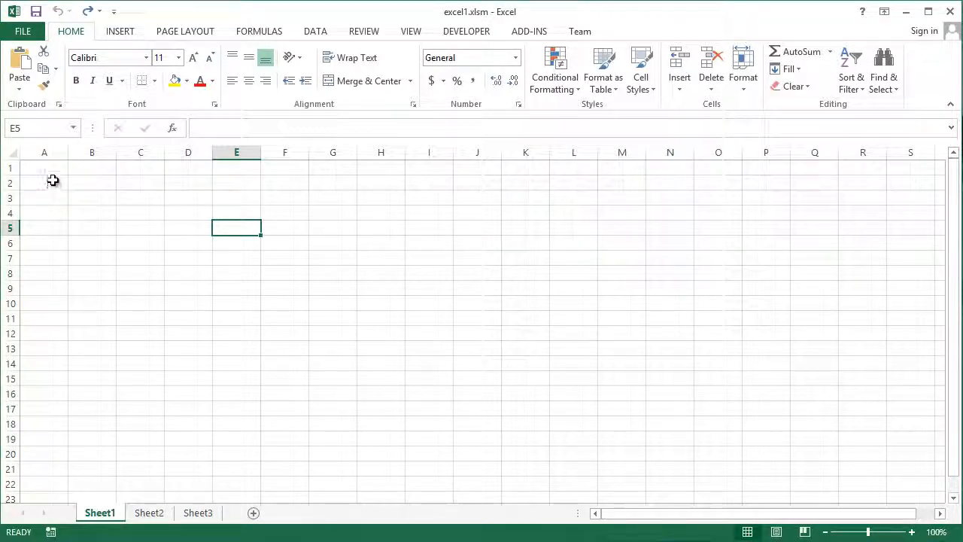
Enter 3 in cell A2, then type =ROUND(3.5,1) into B2.
{"action": "left_click", "coordinate": [43, 182]}
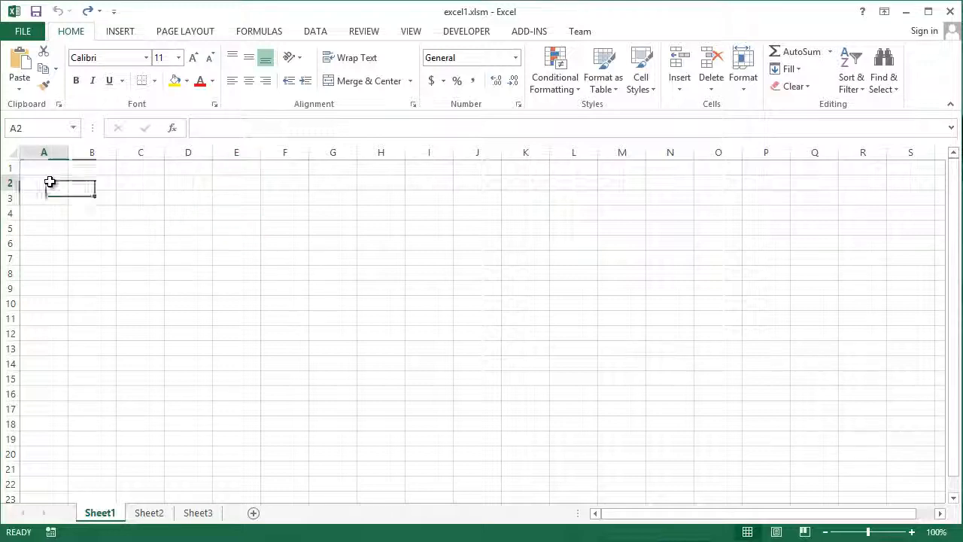
{"action": "type", "text": "3"}
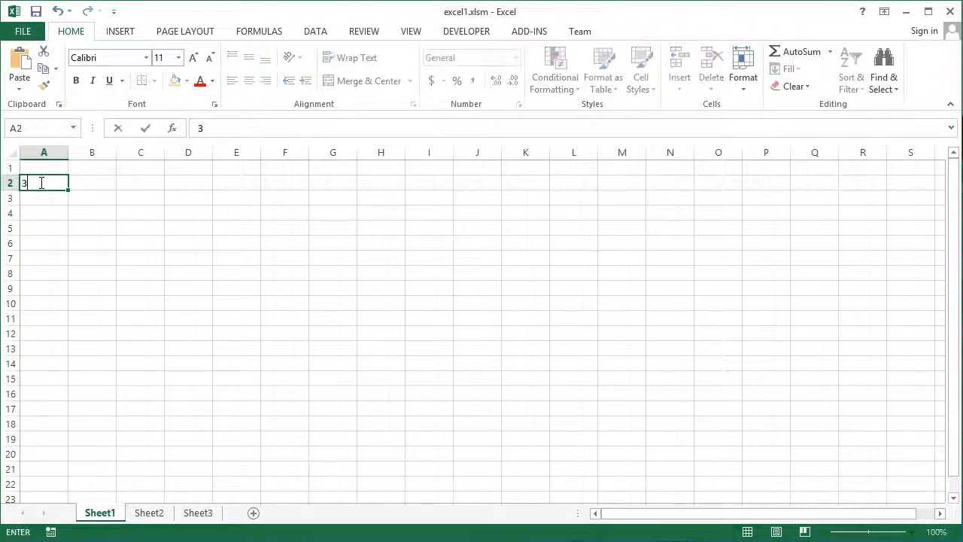
{"action": "key", "text": "Tab"}
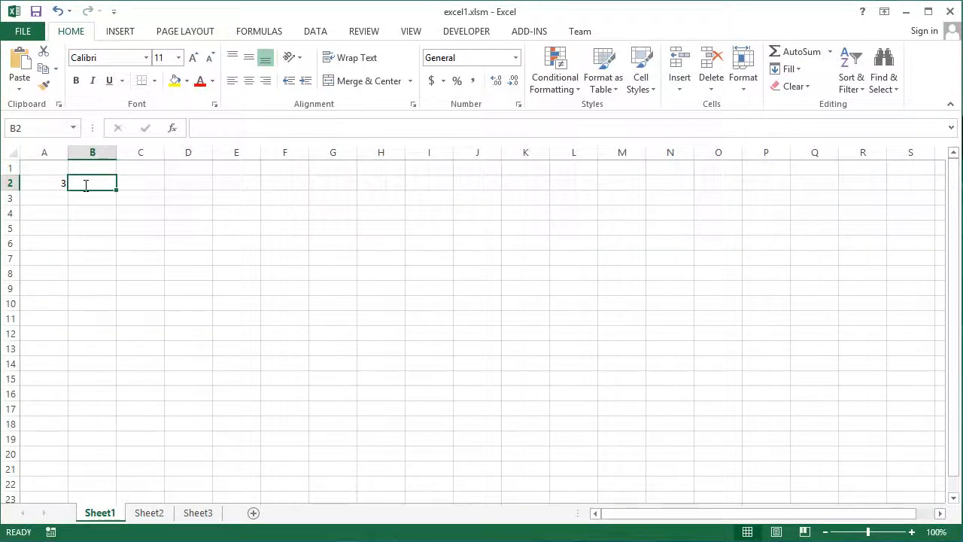
{"action": "type", "text": "=round"}
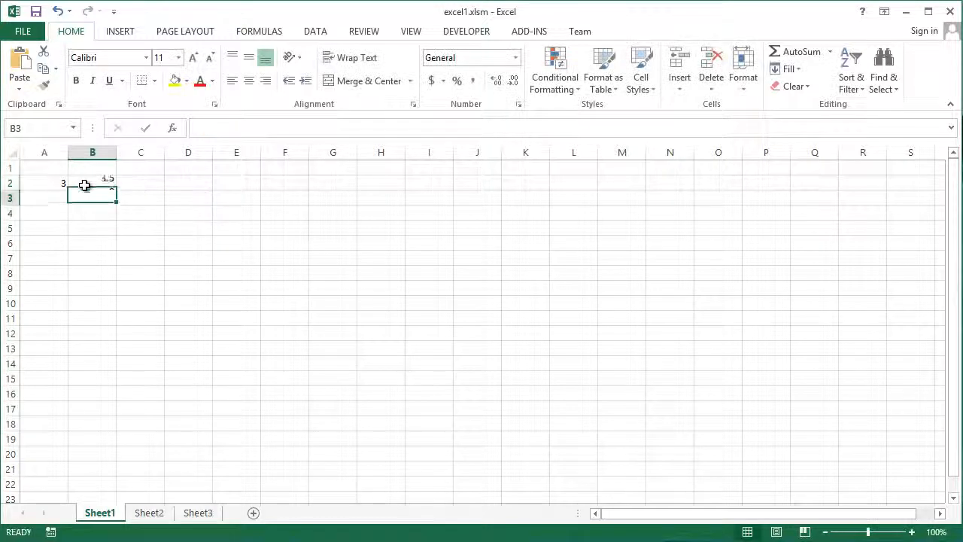
{"action": "type", "text": "=ROUND(3.5,1"}
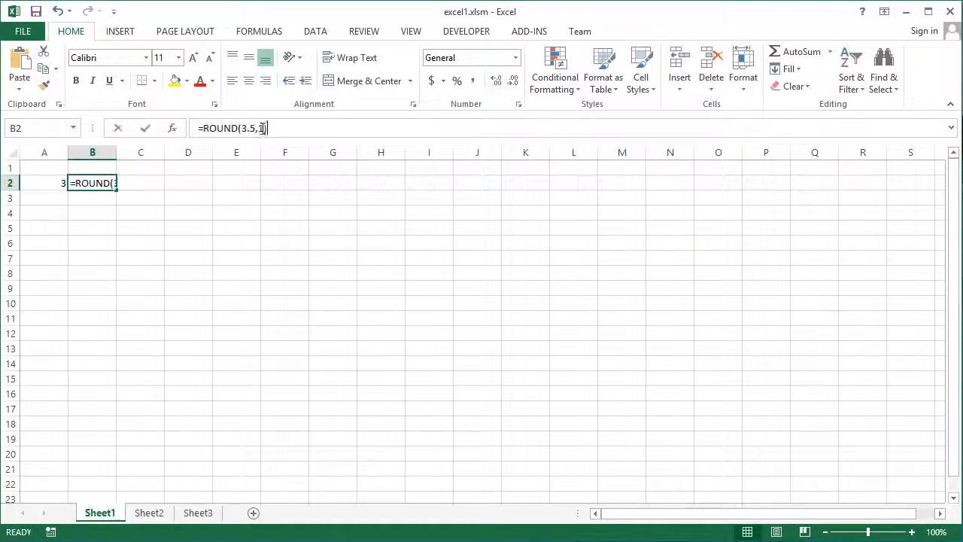